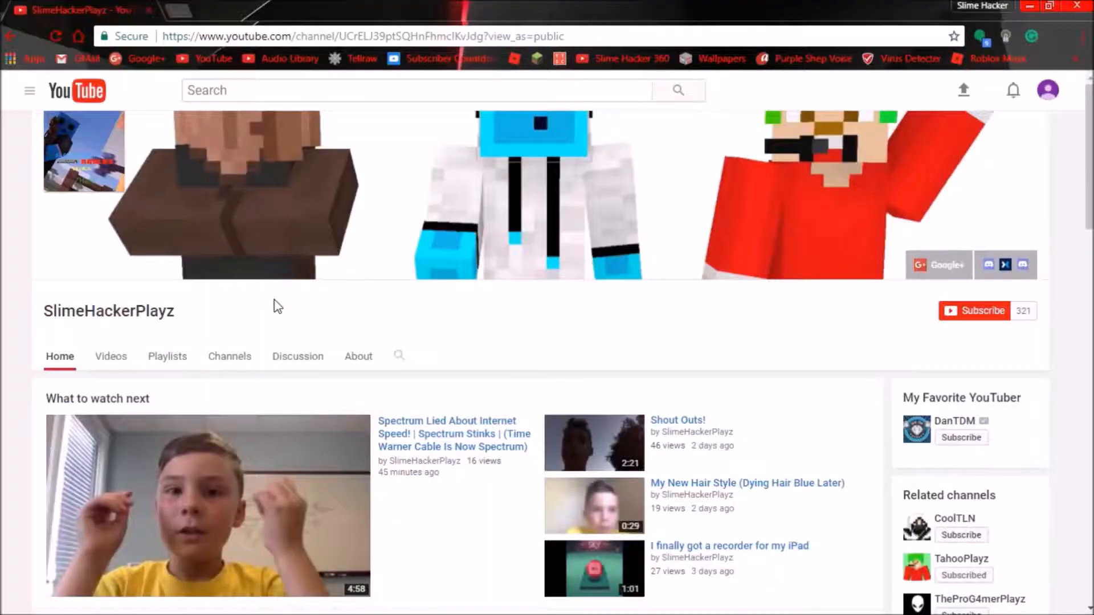
{"action": "mouse_move", "coordinate": [905, 332]}
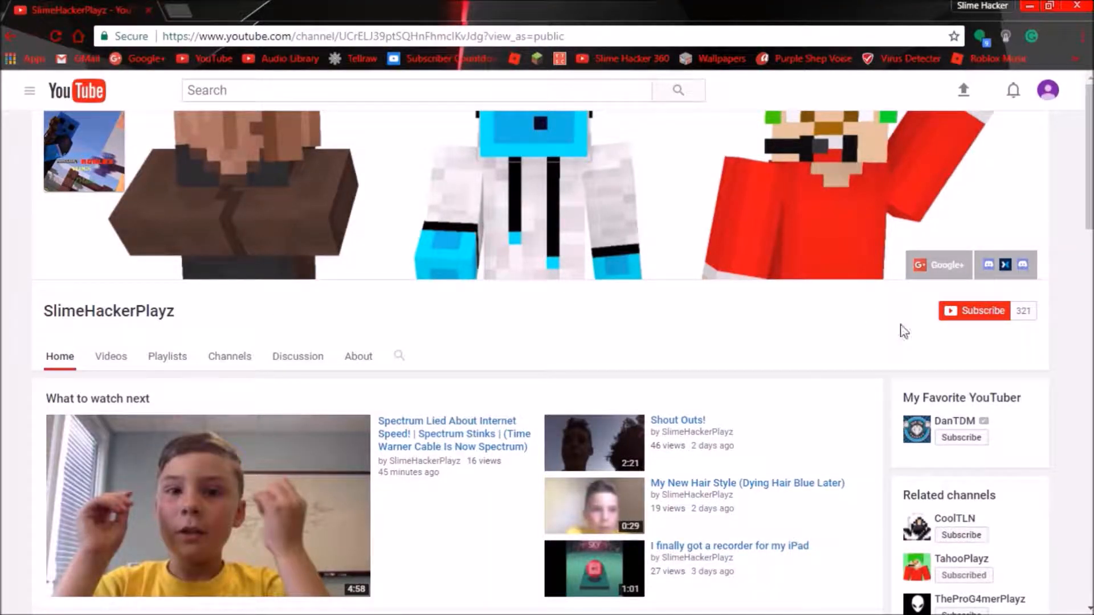
Subscribe to the SlimeHackerPlayz channel and save the all-notifications bell setting
{"action": "left_click", "coordinate": [982, 310]}
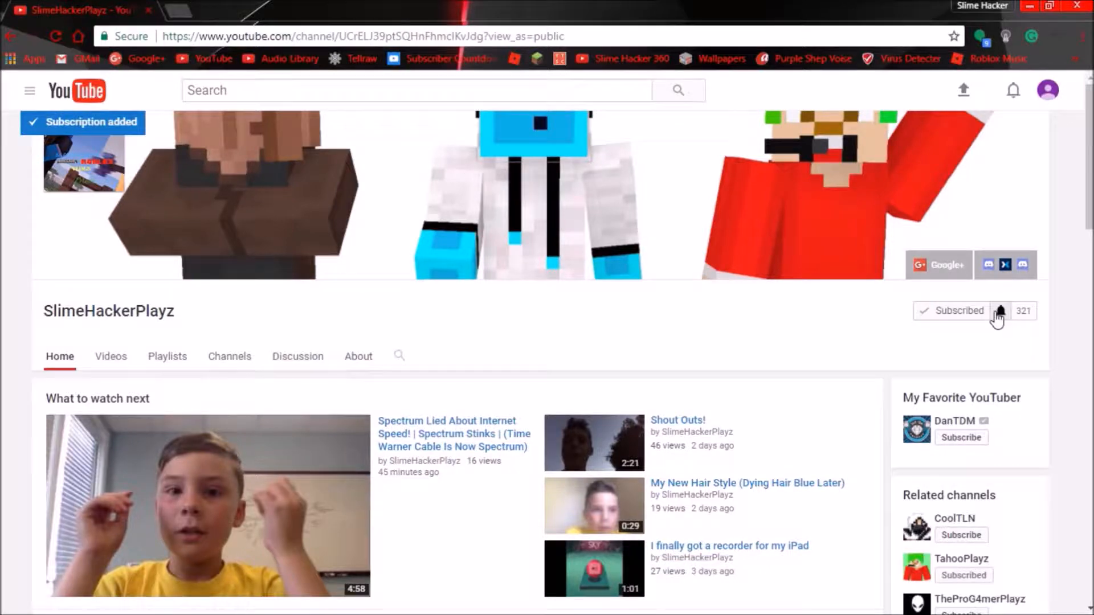
{"action": "left_click", "coordinate": [999, 311]}
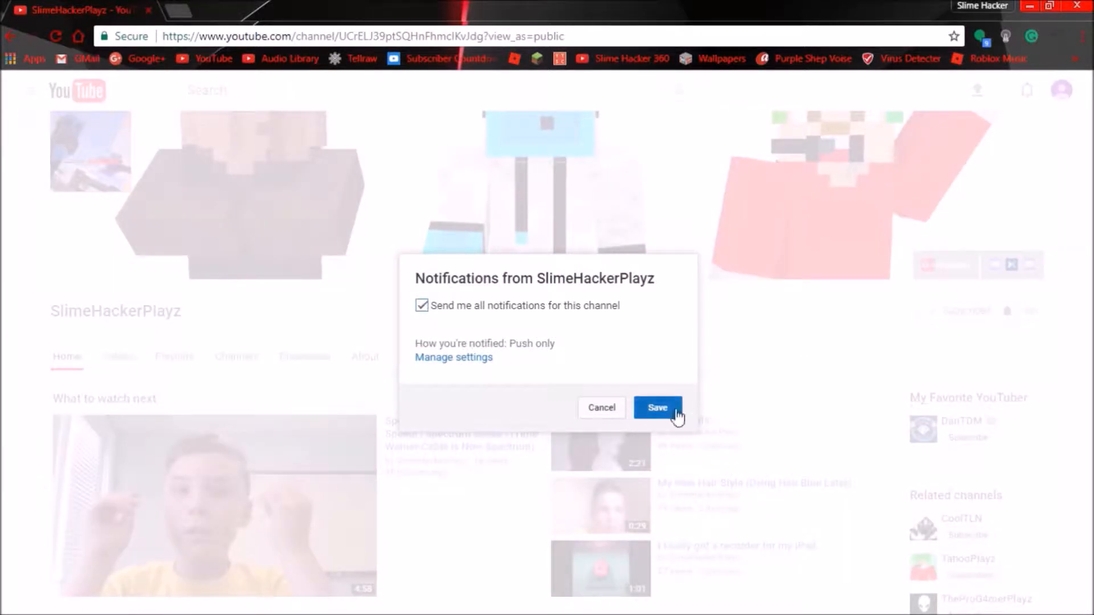
{"action": "left_click", "coordinate": [656, 407]}
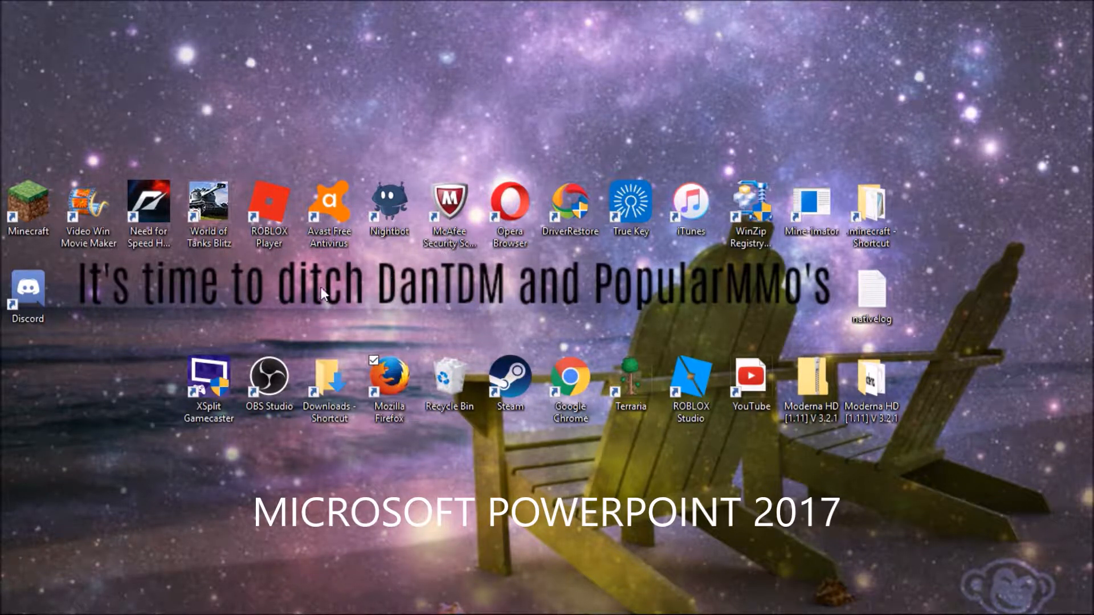
{"action": "mouse_move", "coordinate": [380, 174]}
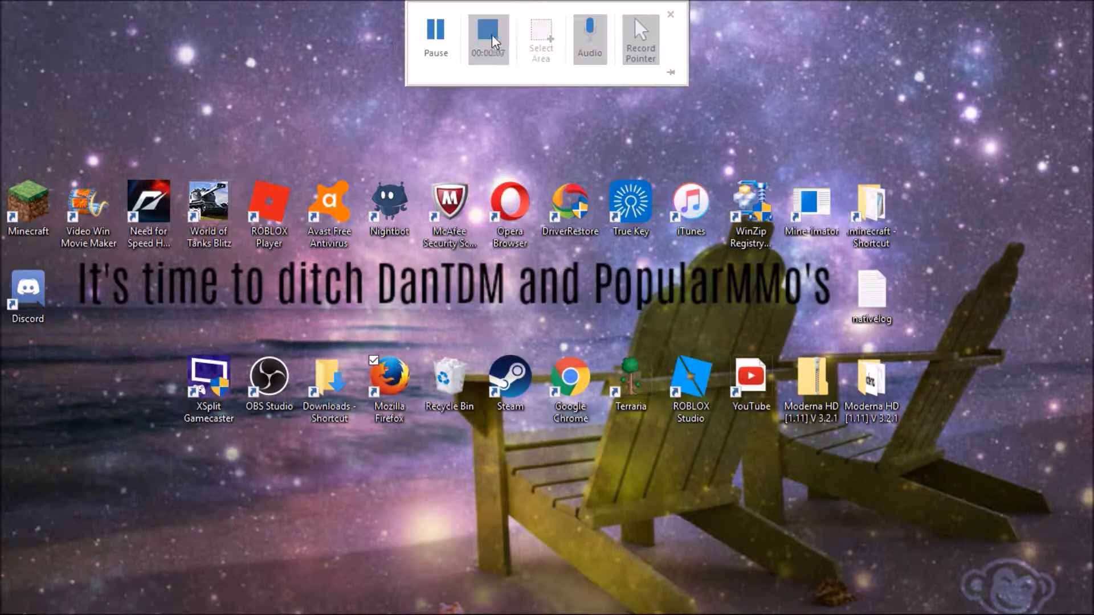
Record the desktop with the toolbar hidden, selecting the Steam shortcut
{"action": "left_click", "coordinate": [488, 33]}
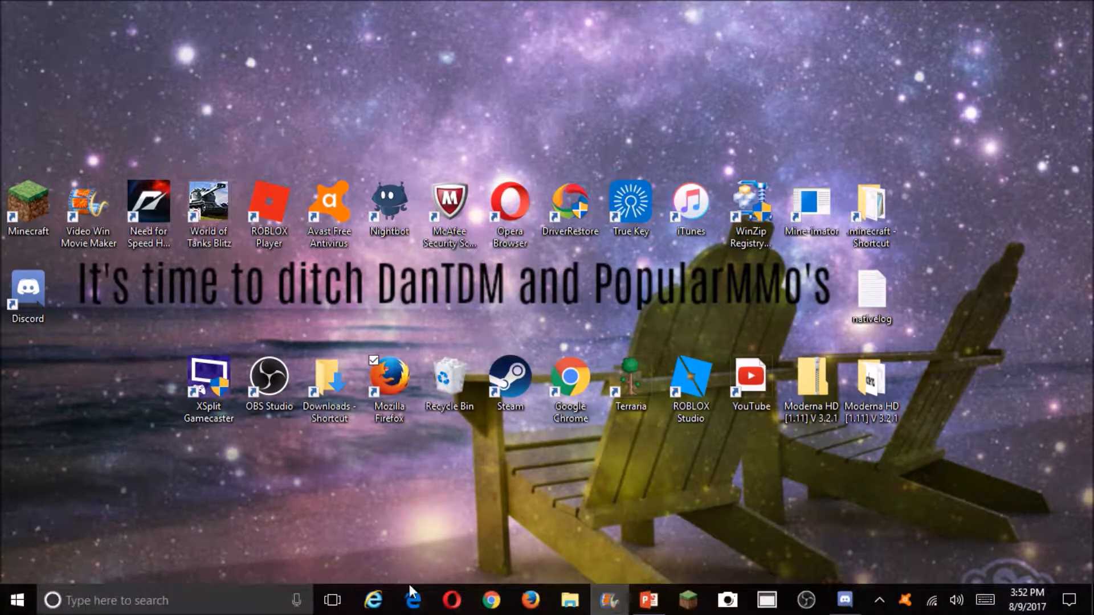
{"action": "left_click", "coordinate": [647, 600]}
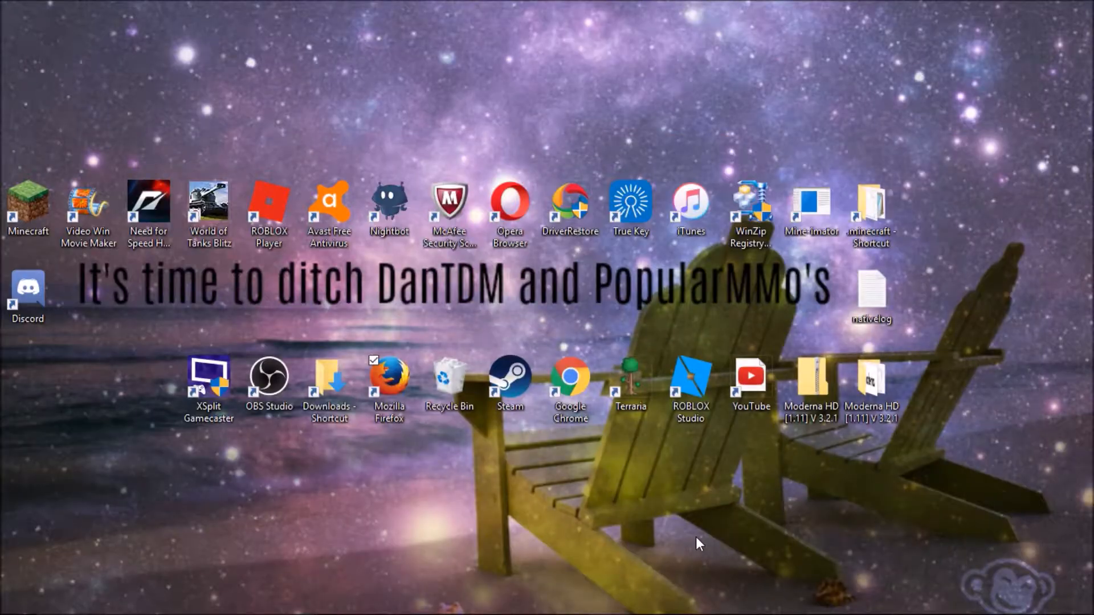
{"action": "mouse_move", "coordinate": [600, 537]}
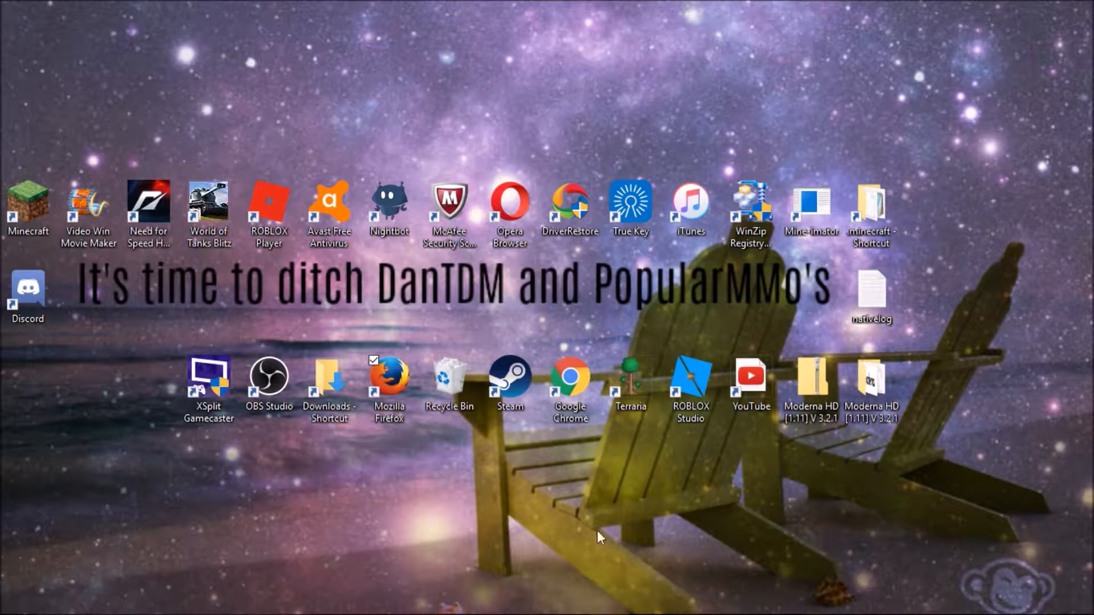
{"action": "mouse_move", "coordinate": [670, 569]}
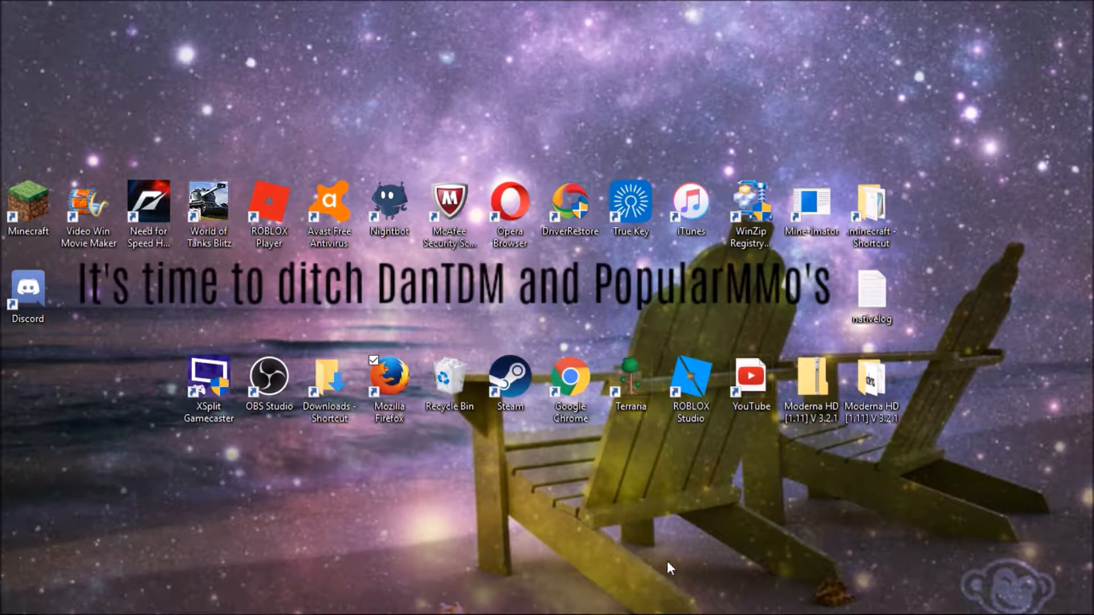
{"action": "mouse_move", "coordinate": [849, 557]}
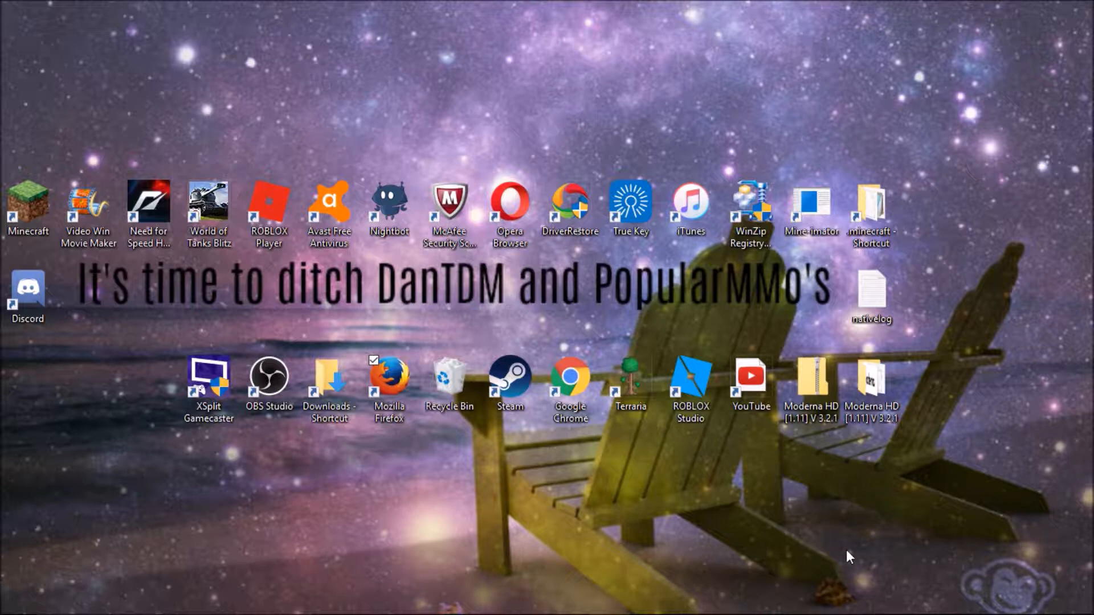
{"action": "left_click", "coordinate": [509, 375]}
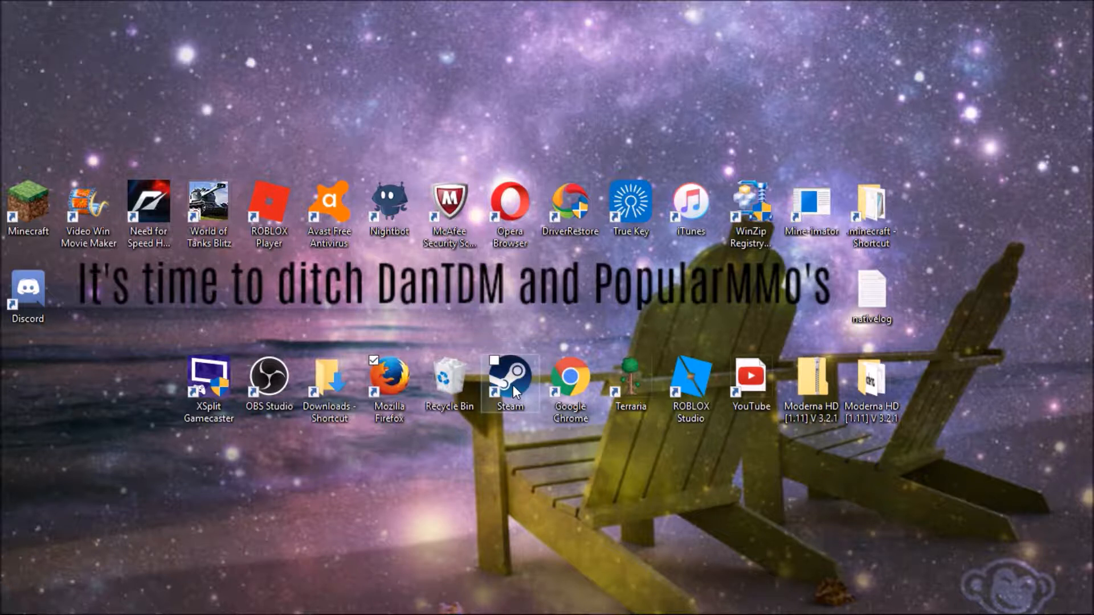
{"action": "mouse_move", "coordinate": [454, 347]}
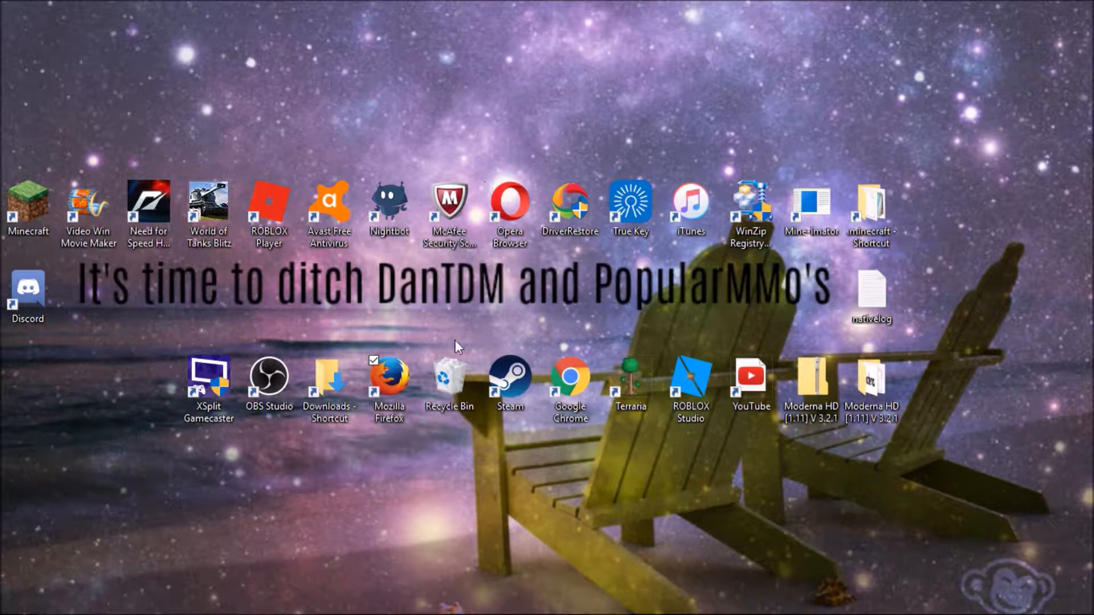
{"action": "mouse_move", "coordinate": [525, 569]}
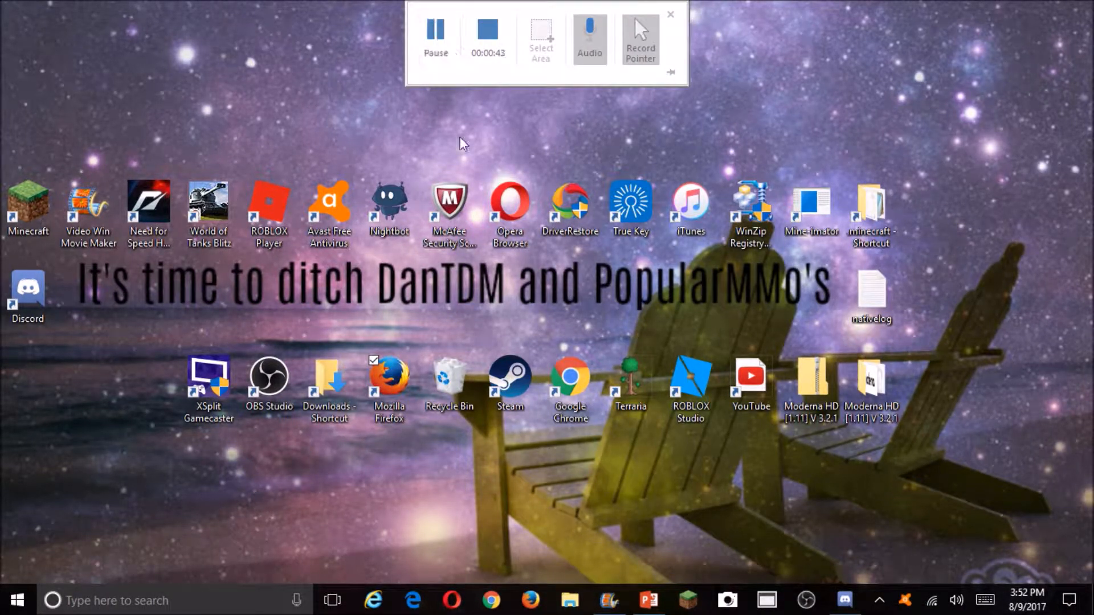
{"action": "mouse_move", "coordinate": [525, 96]}
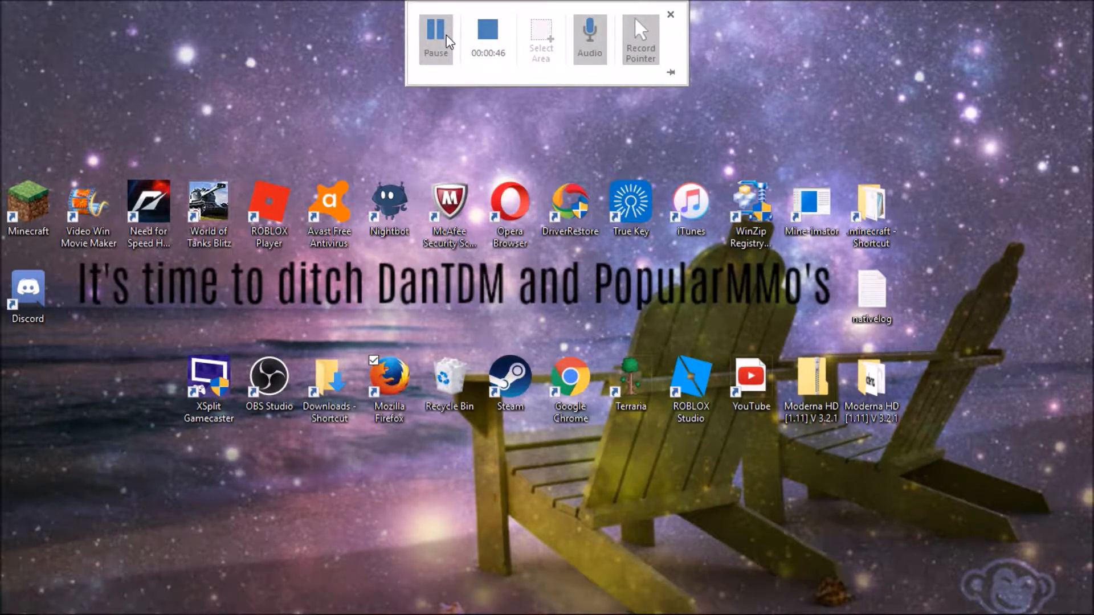
{"action": "mouse_move", "coordinate": [485, 11]}
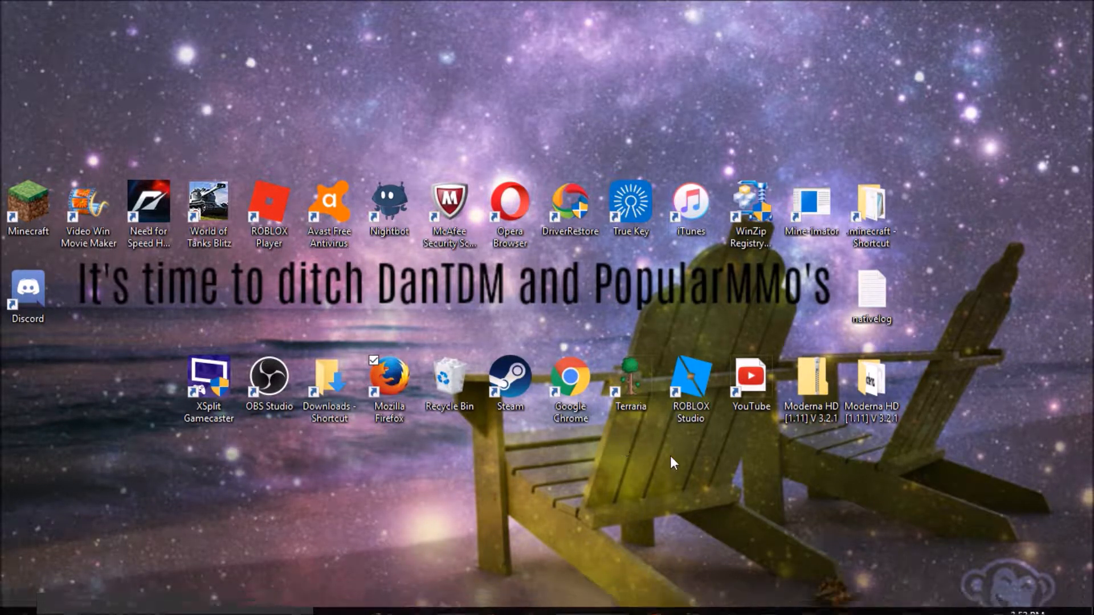
{"action": "mouse_move", "coordinate": [730, 497]}
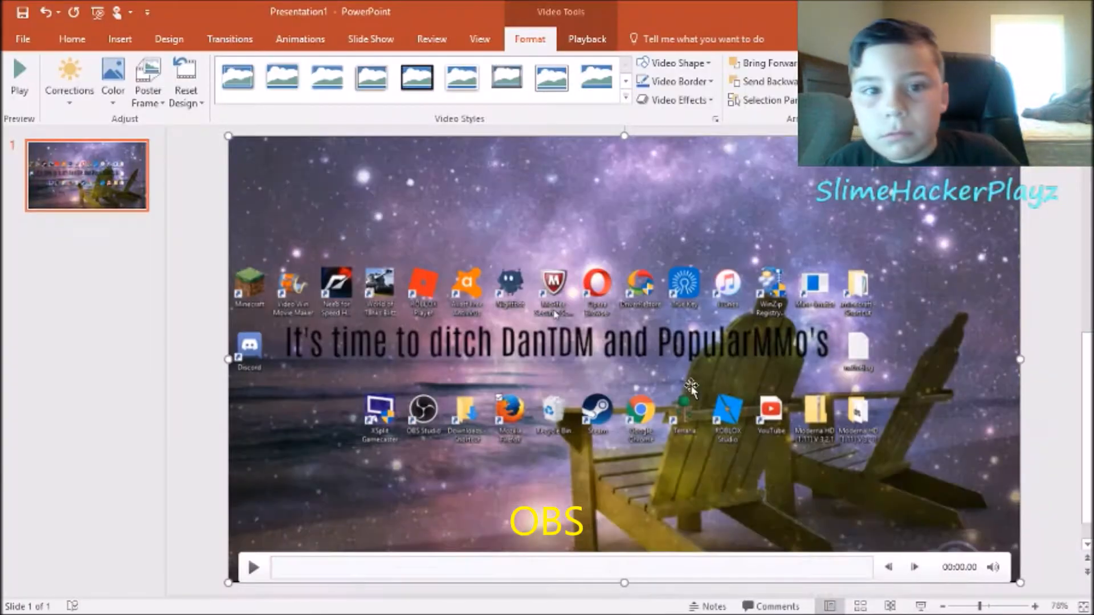
{"action": "mouse_move", "coordinate": [451, 178]}
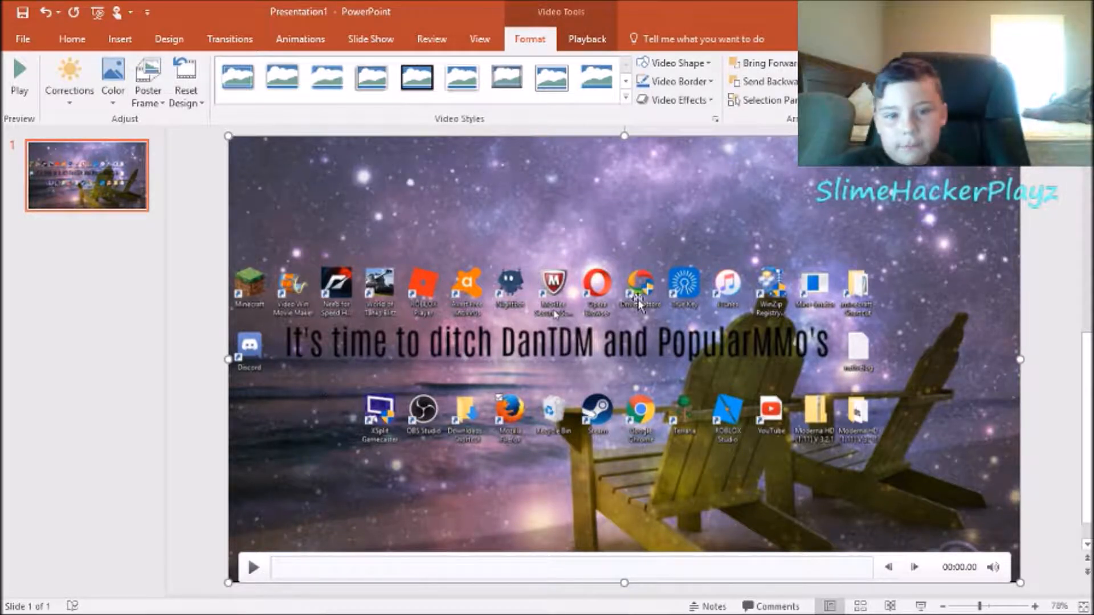
{"action": "mouse_move", "coordinate": [850, 203]}
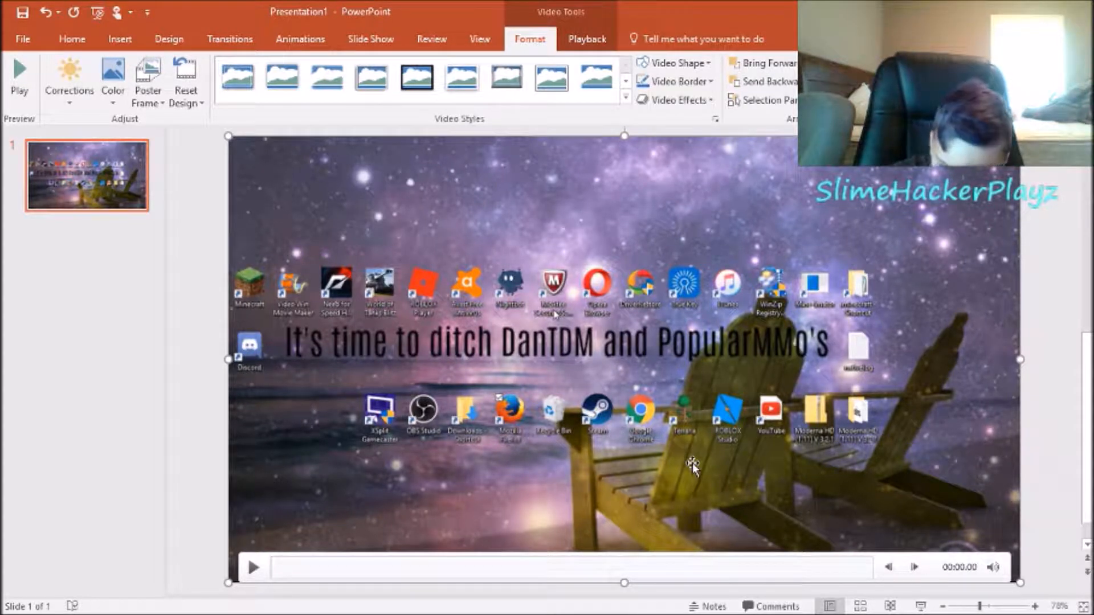
{"action": "mouse_move", "coordinate": [503, 485]}
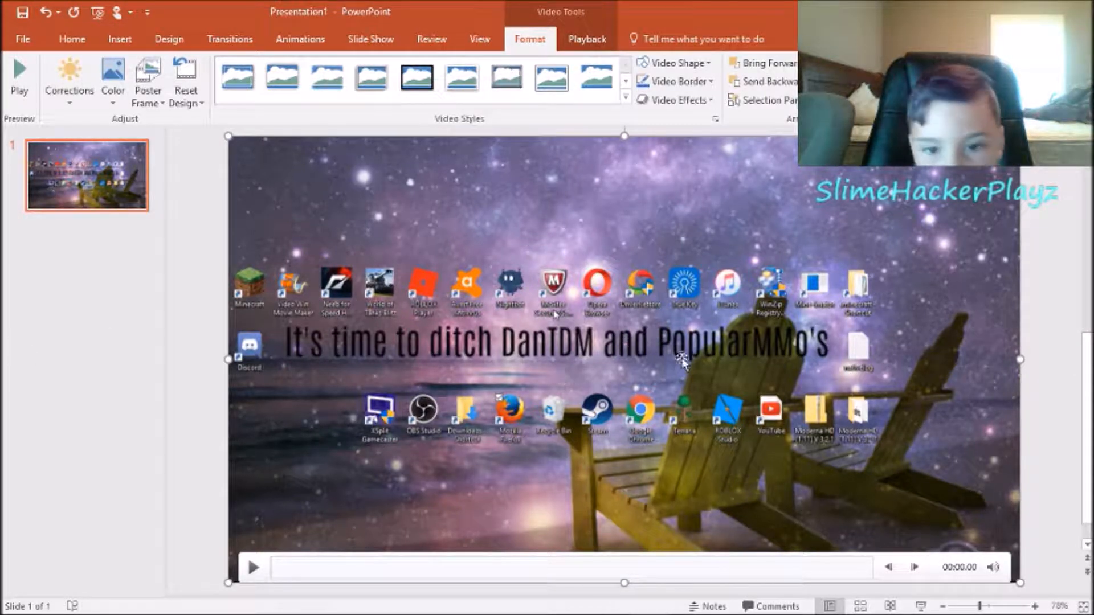
Choose Save Media As for the recorded clip and name it in Downloads
{"action": "right_click", "coordinate": [683, 363]}
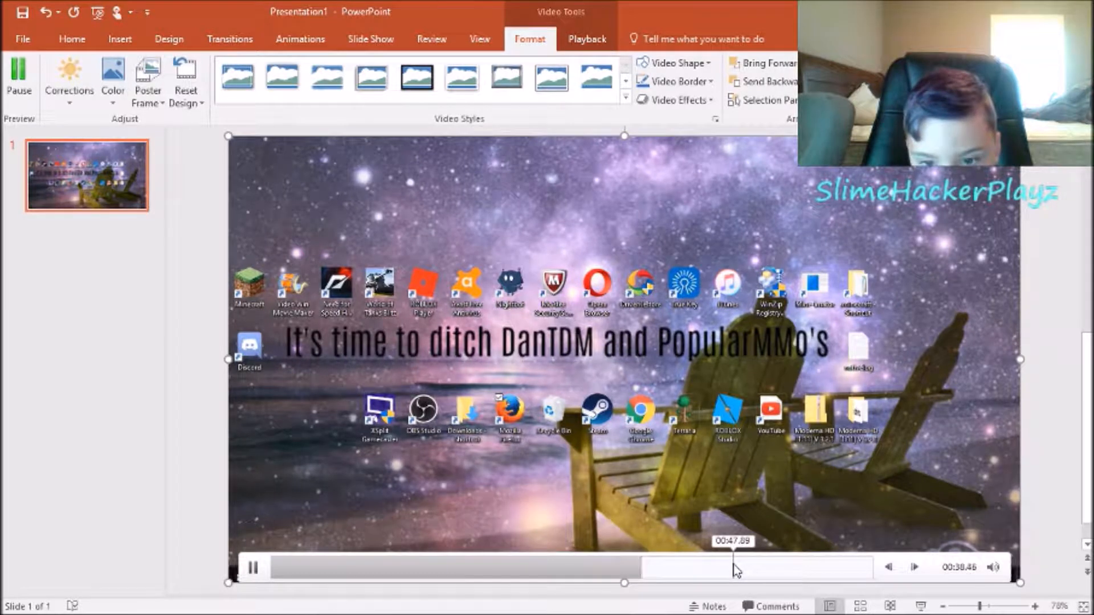
{"action": "left_click", "coordinate": [252, 567]}
{"action": "type", "text": "ijjjiikdwqodkwod"}
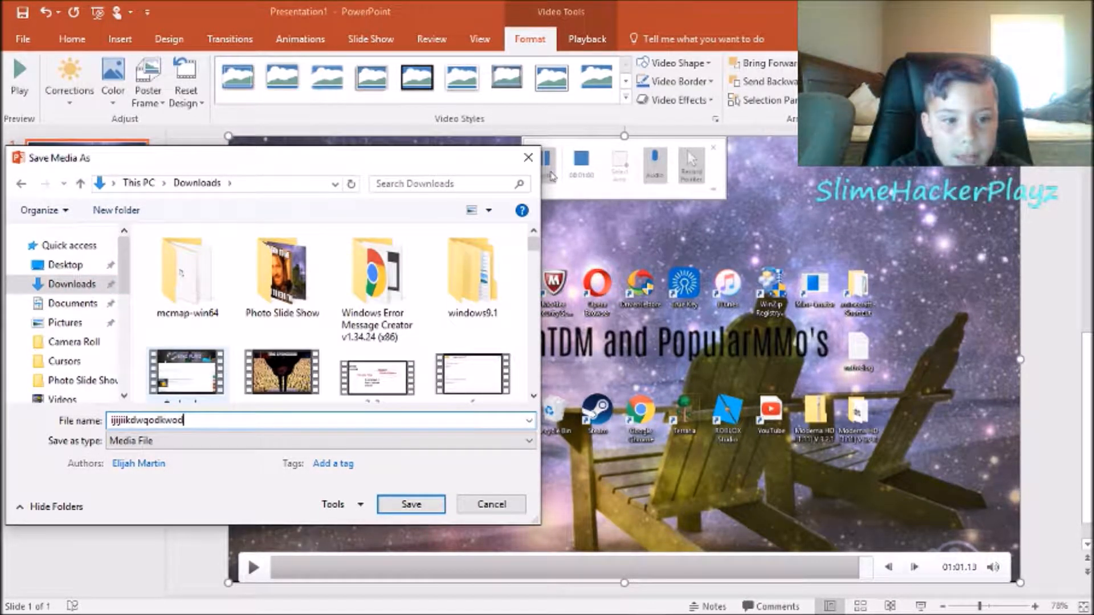
Save the recorded clip as an MP4 and open File Explorer
{"action": "left_click", "coordinate": [410, 504]}
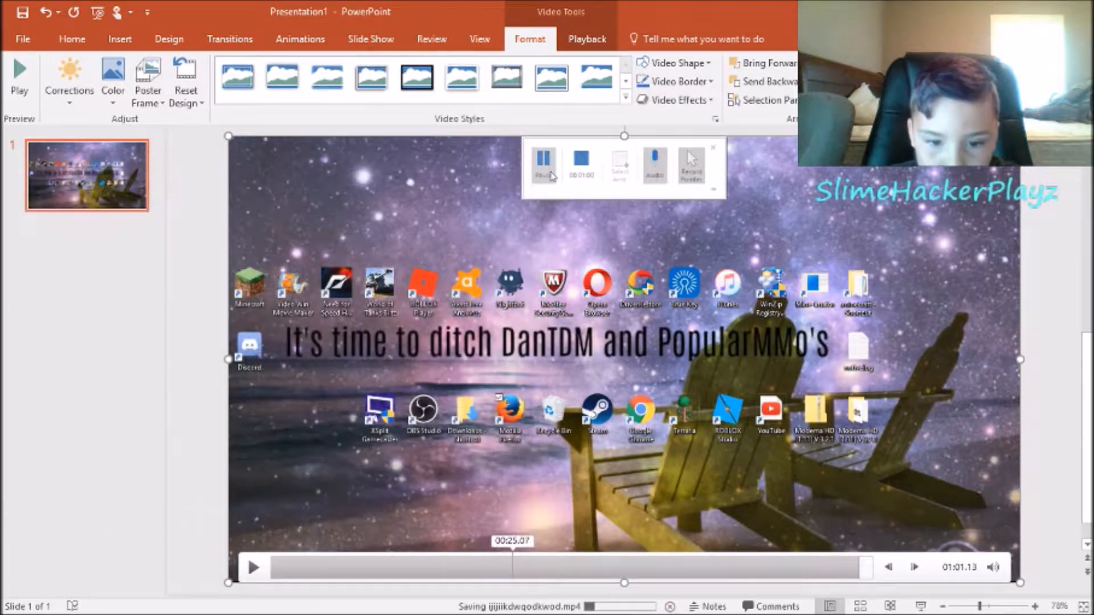
{"action": "left_click", "coordinate": [17, 600]}
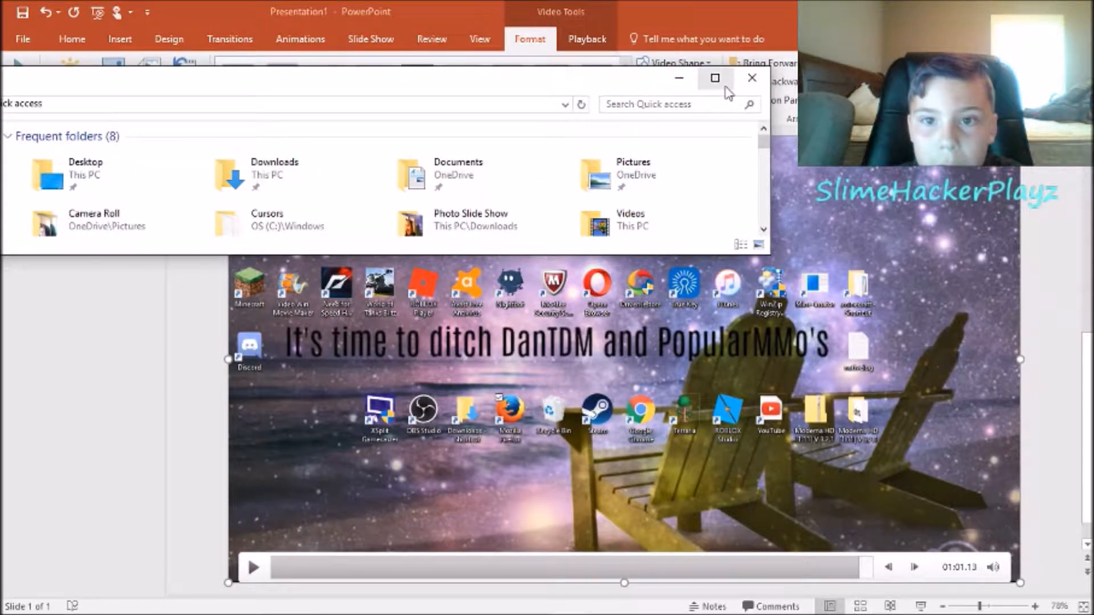
{"action": "left_click", "coordinate": [714, 78]}
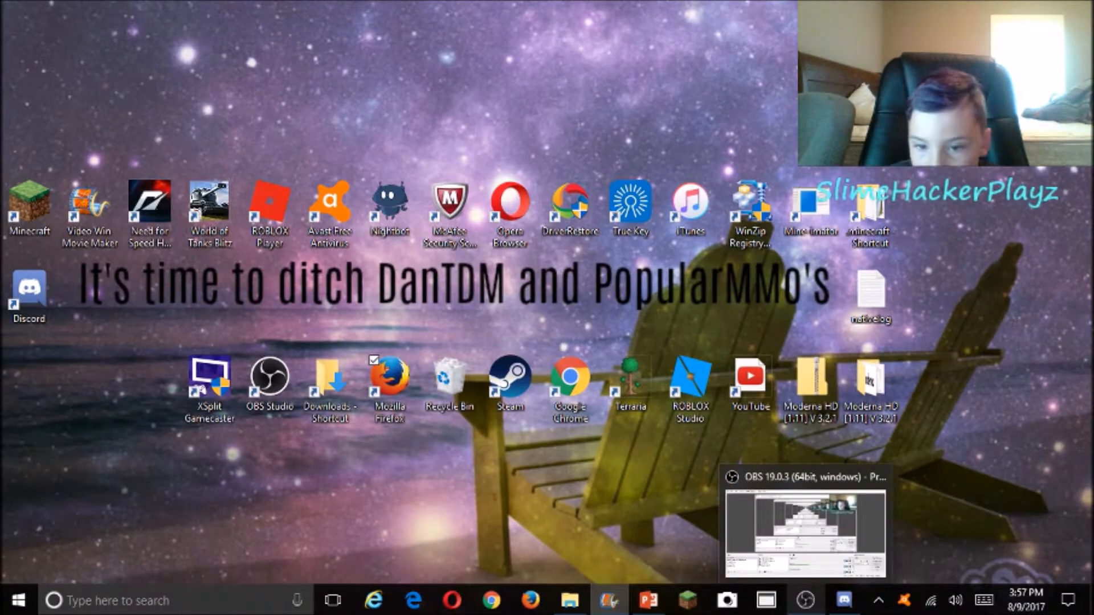
{"action": "left_click", "coordinate": [801, 478]}
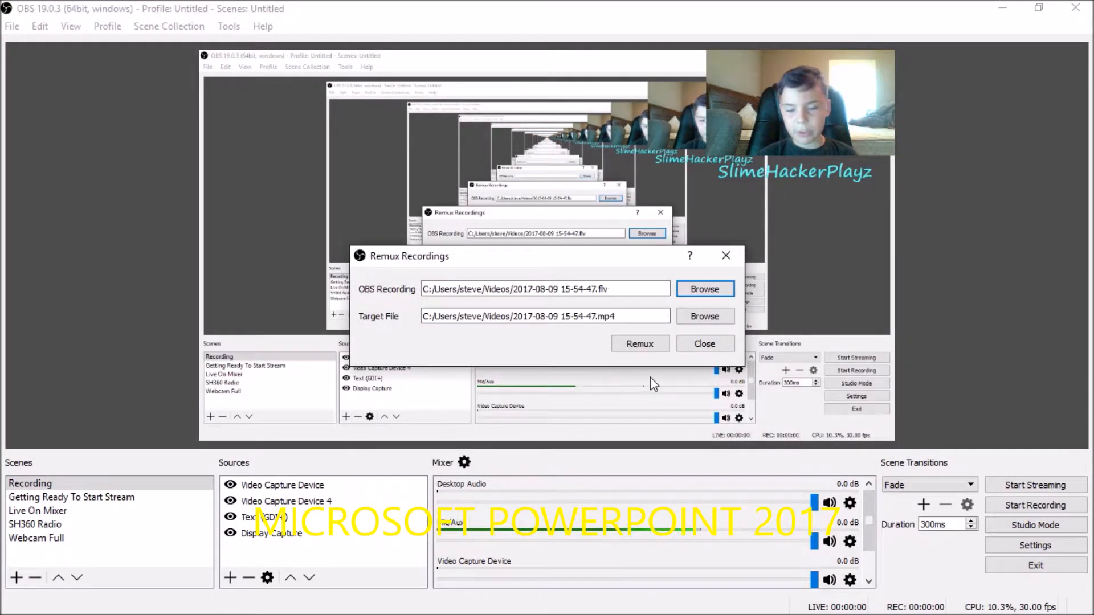
{"action": "left_click", "coordinate": [640, 343]}
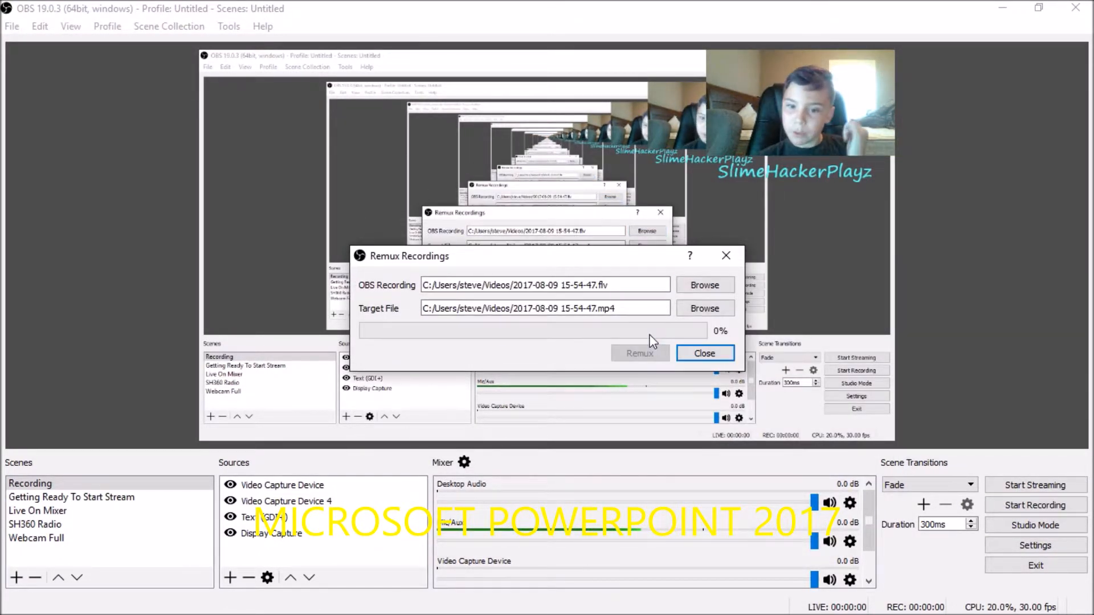